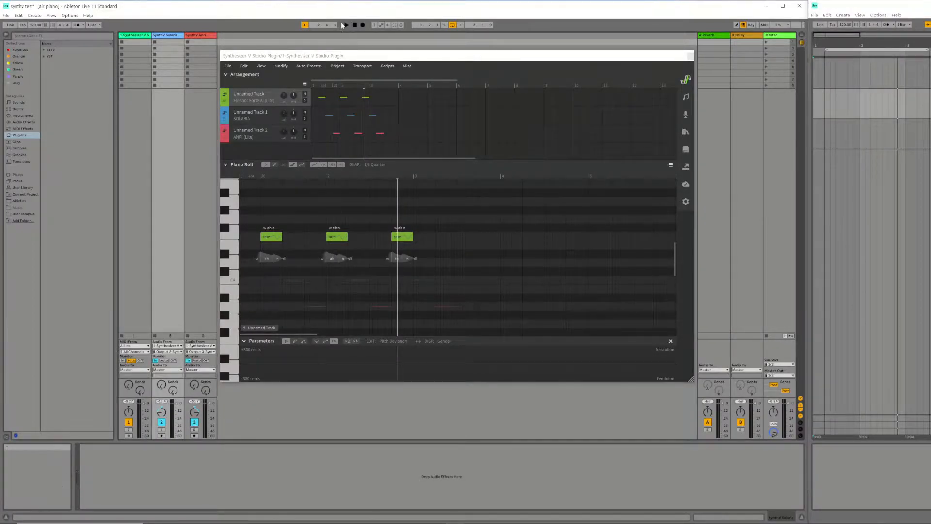
Play back the song briefly to hear the current combined output.
click(347, 25)
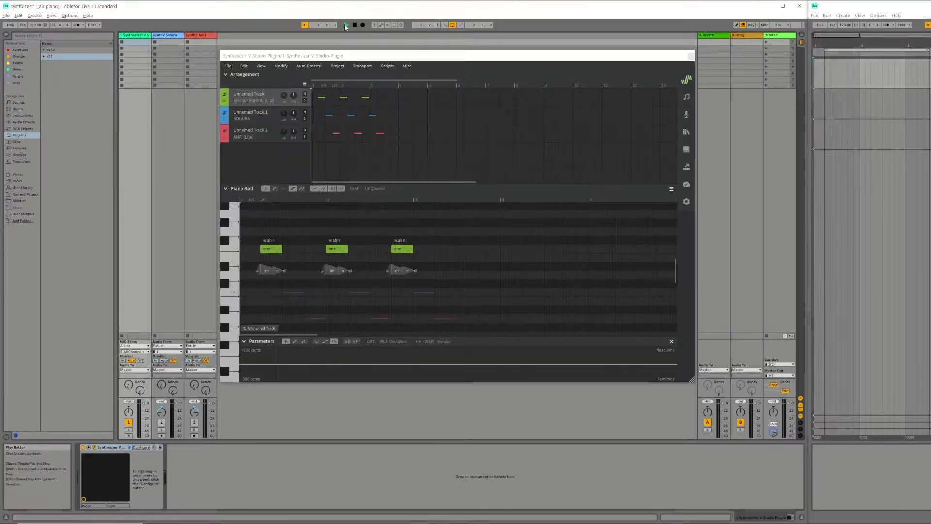
click(346, 25)
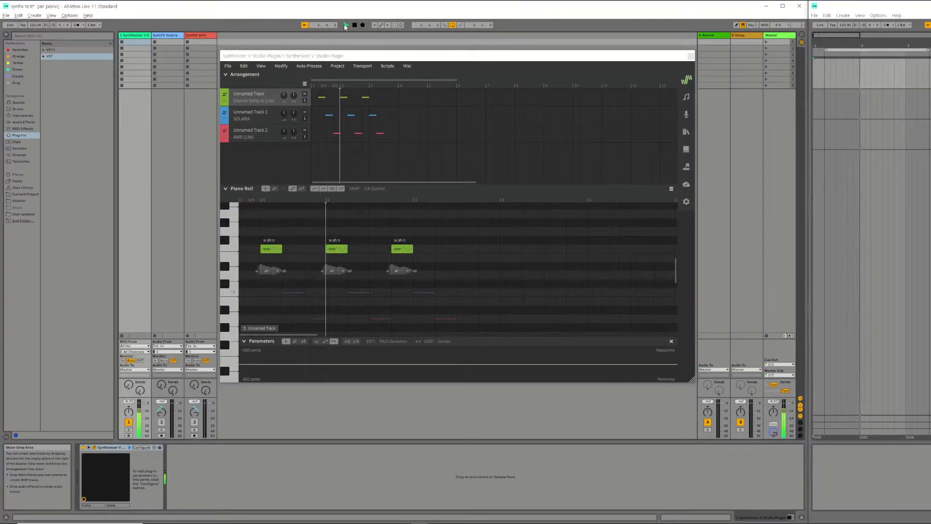
click(347, 25)
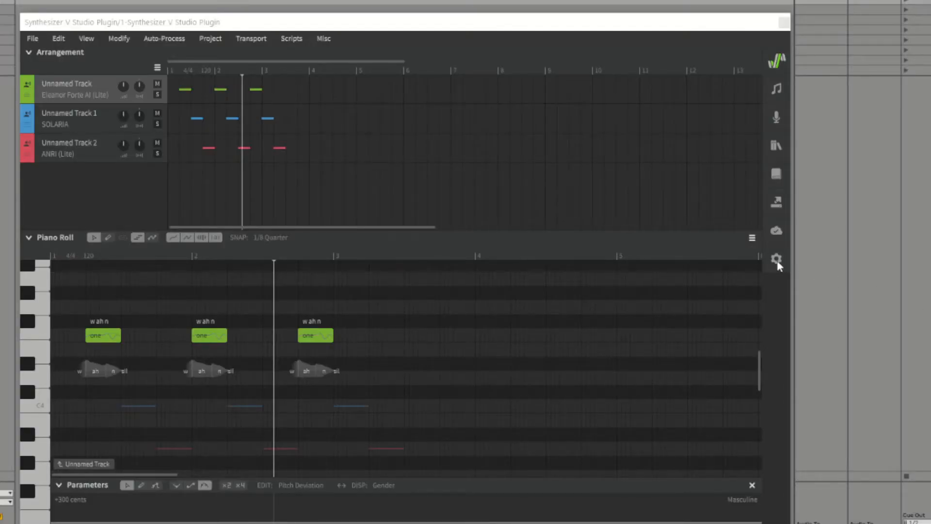
Set the plugin's audio Channel Layout to Track Combined in Settings.
click(776, 257)
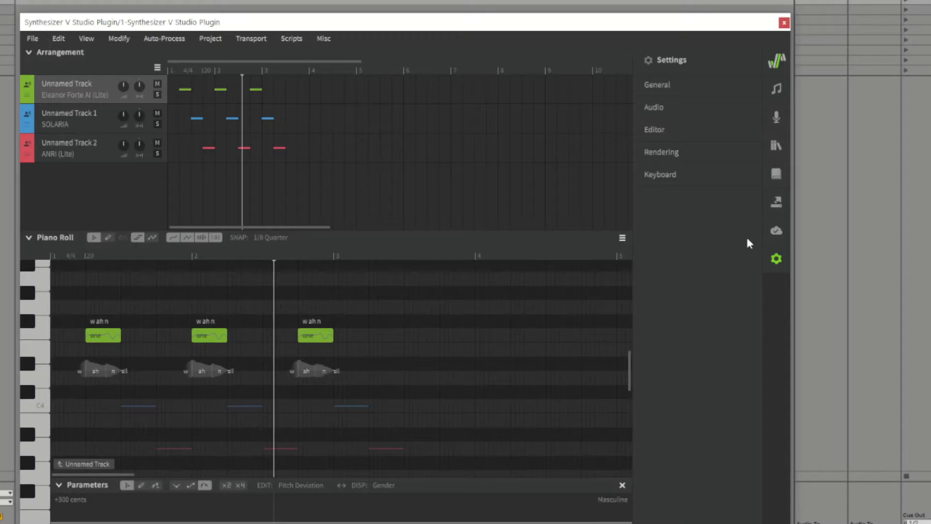
click(653, 107)
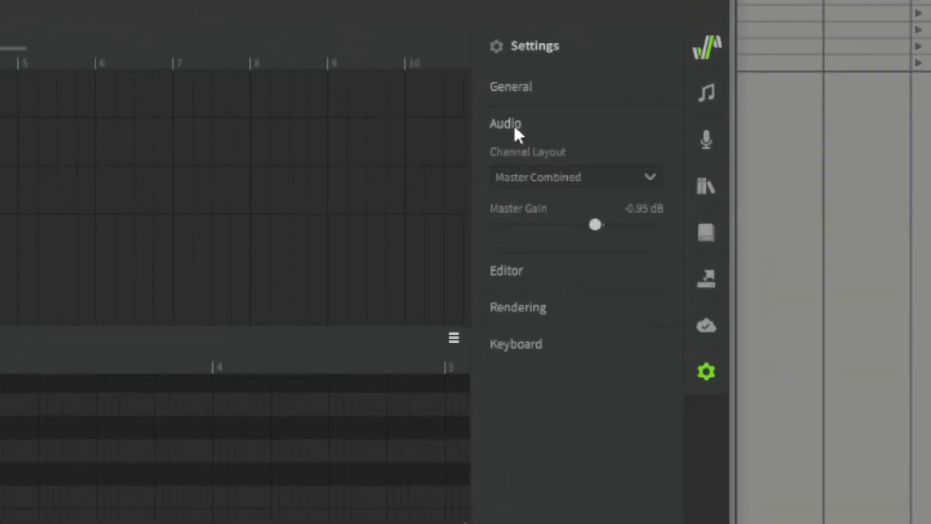
click(576, 177)
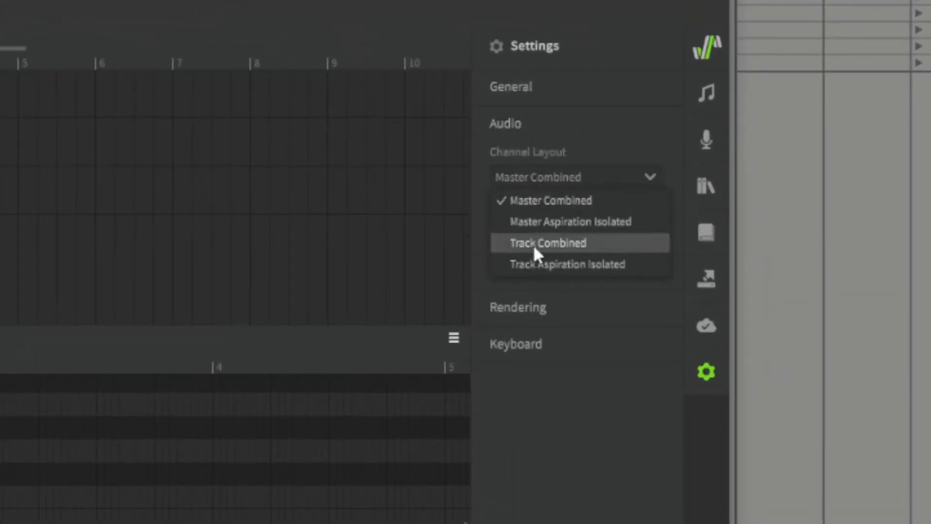
click(547, 243)
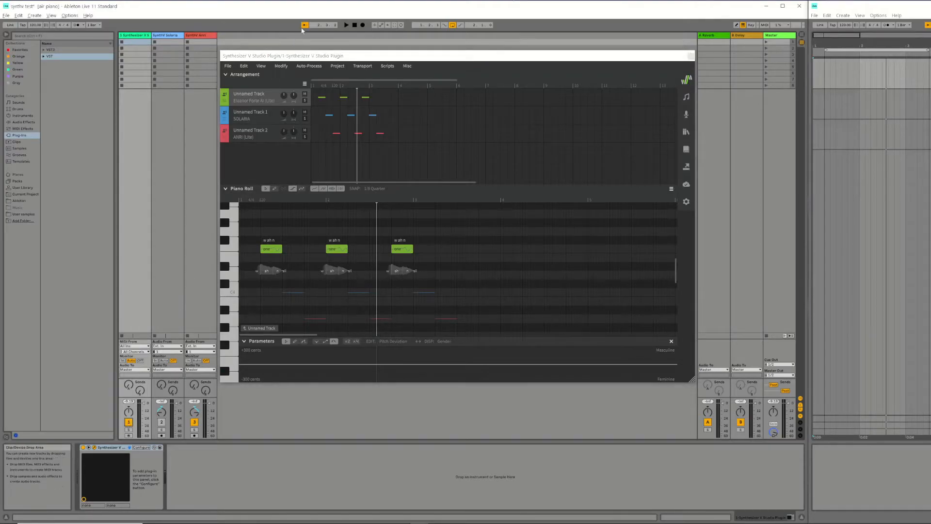
click(346, 25)
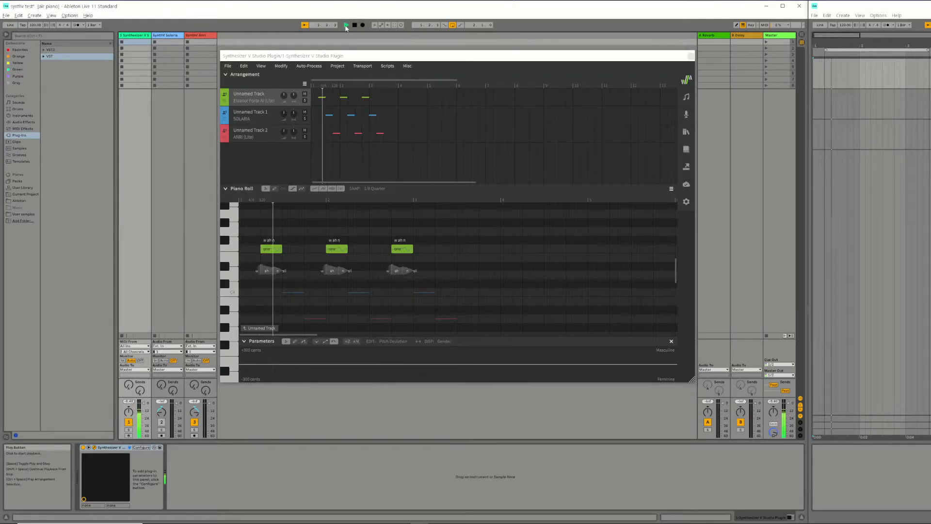
click(346, 24)
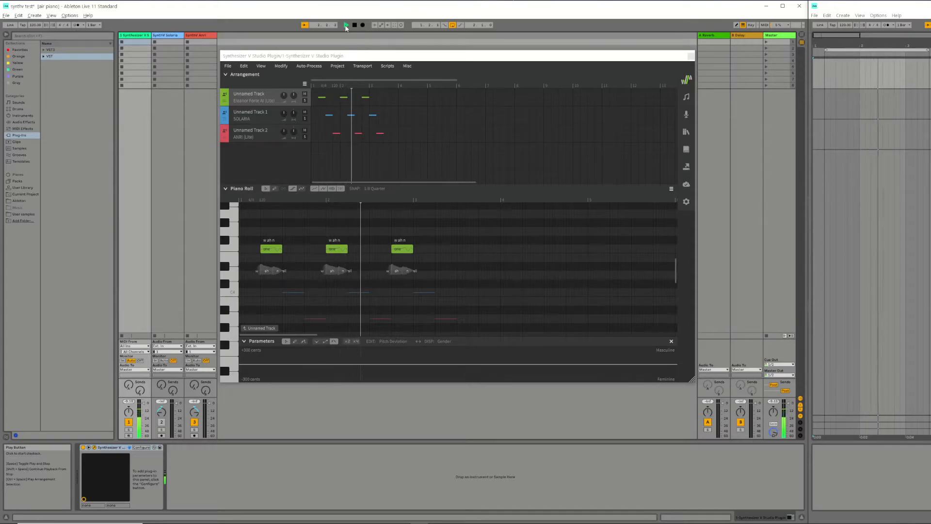
click(347, 25)
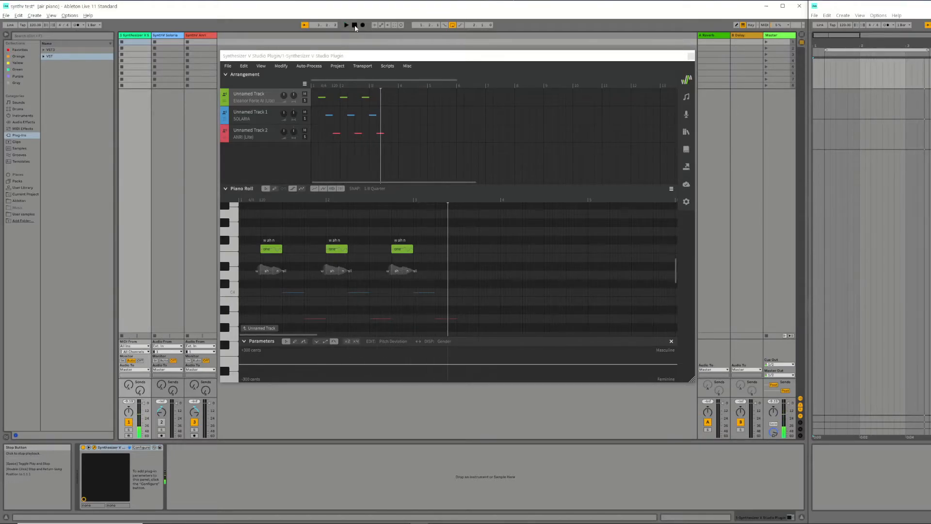
click(355, 25)
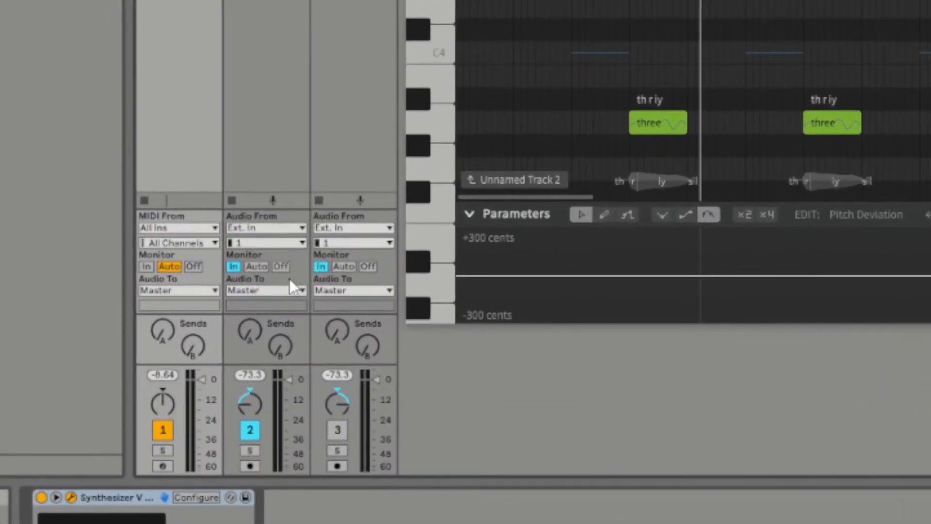
Route 1-Synthesizer V Studio Plugin / Output 2 into the second audio track.
click(266, 228)
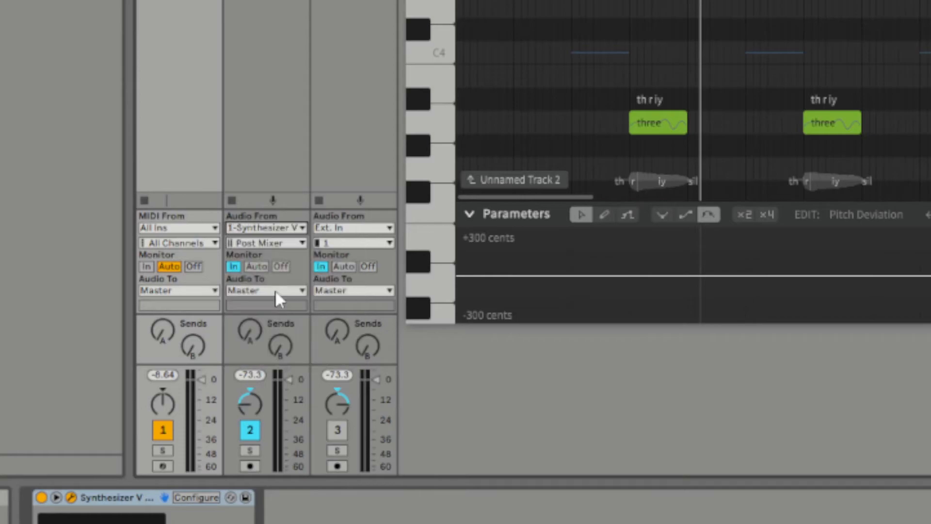
click(264, 242)
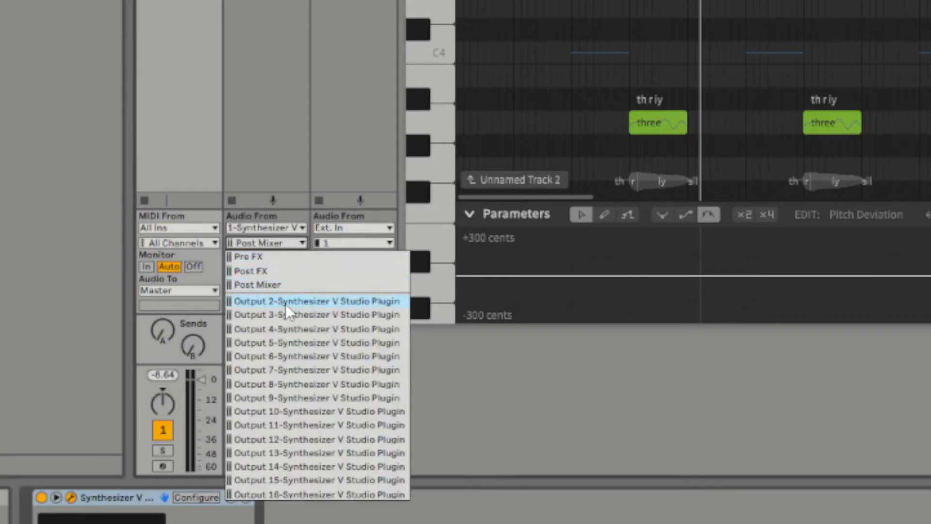
click(317, 301)
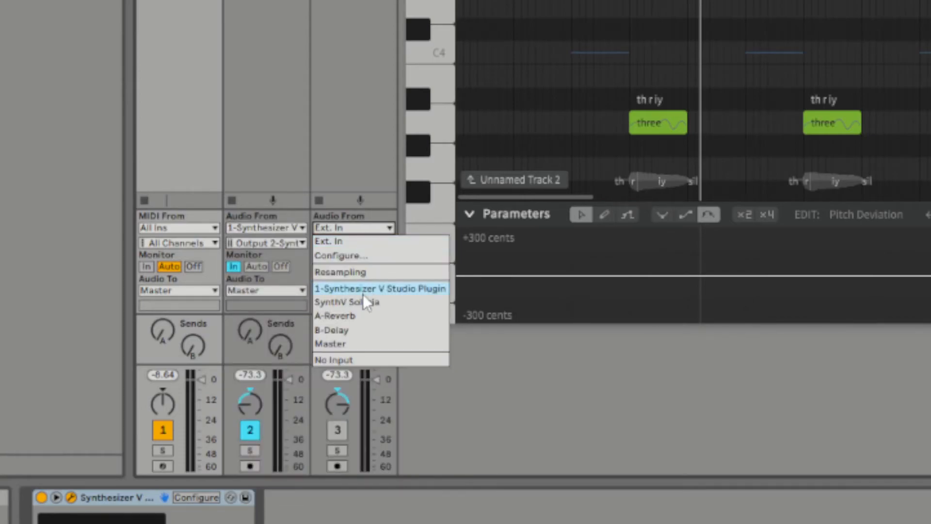
Route the plugin's Output 3 into the third track and confirm Output 2 on the second.
click(380, 288)
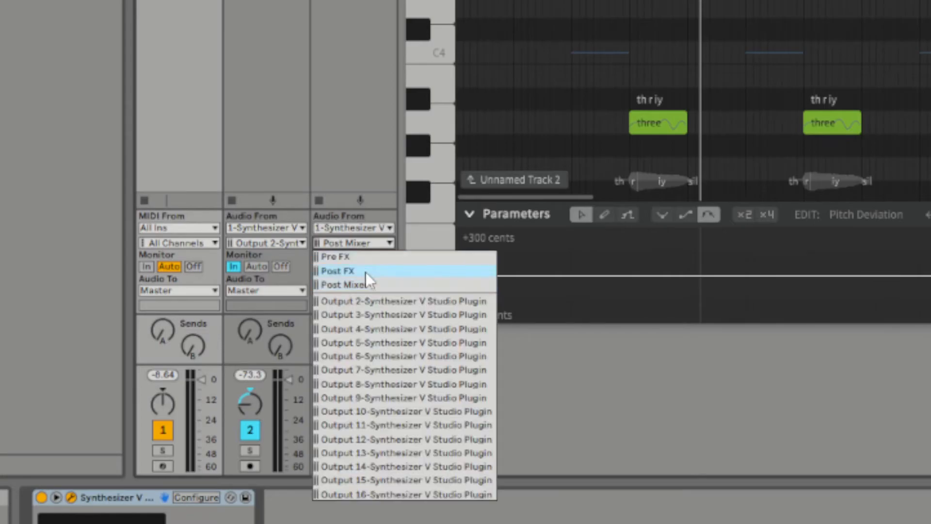
click(386, 314)
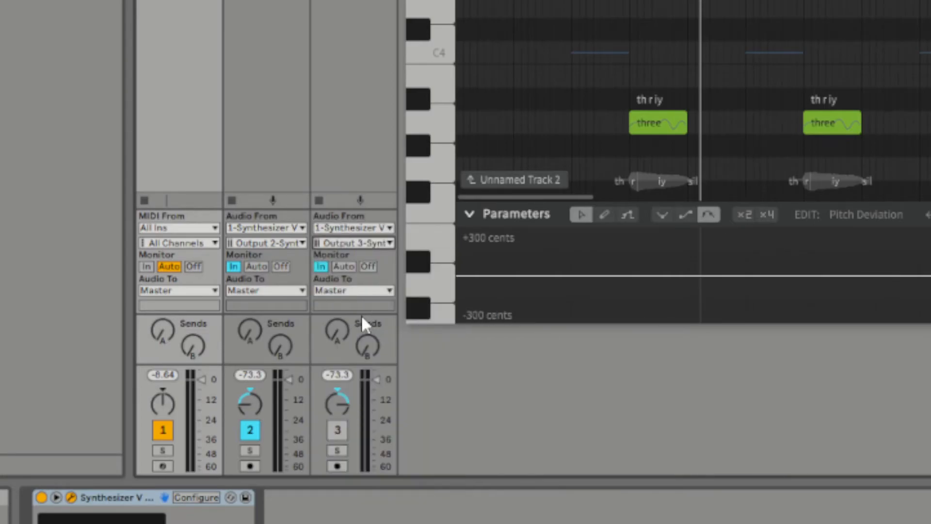
click(354, 242)
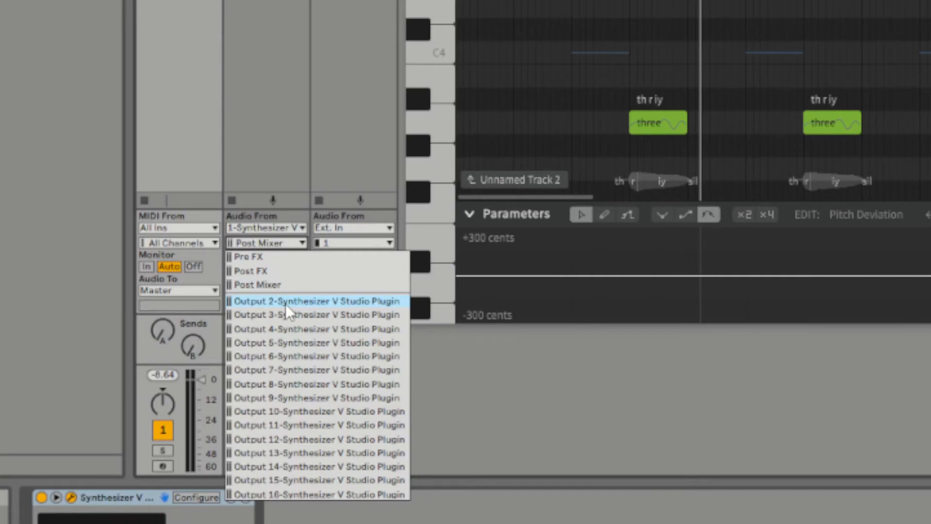
click(317, 301)
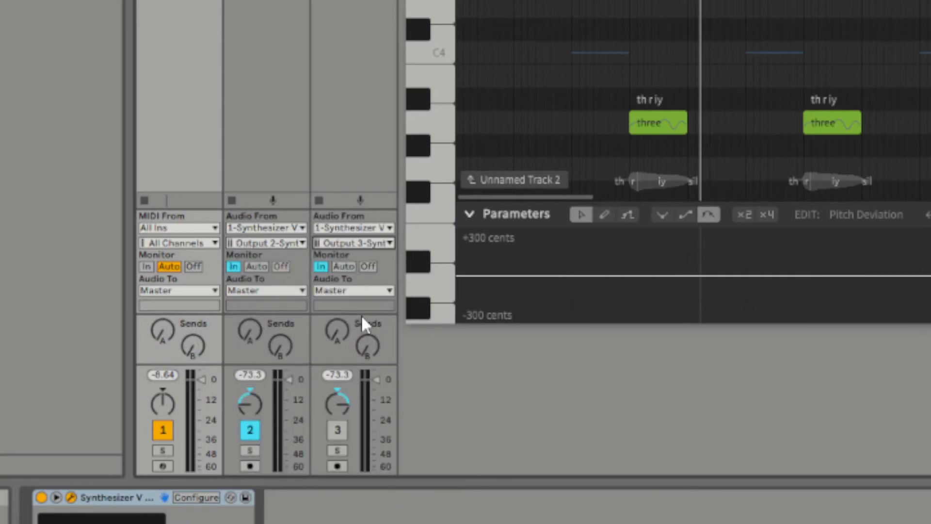
click(353, 228)
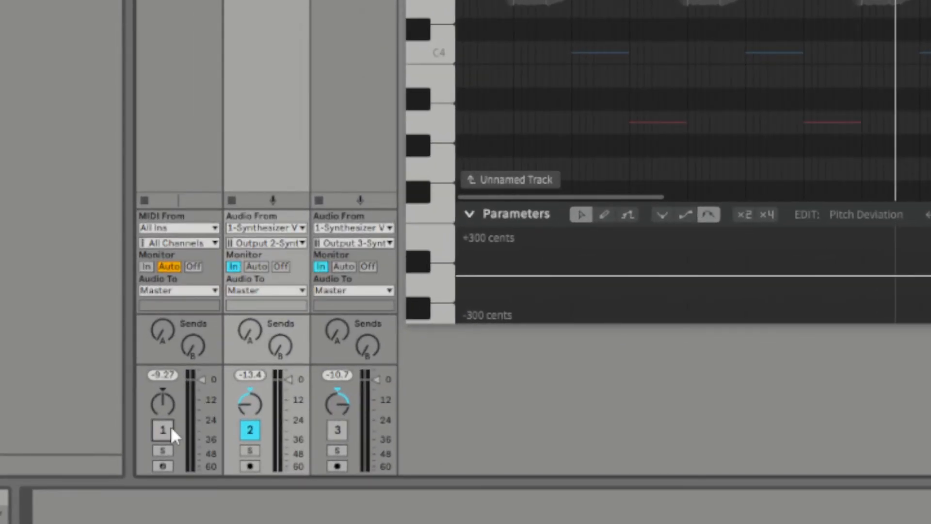
click(338, 430)
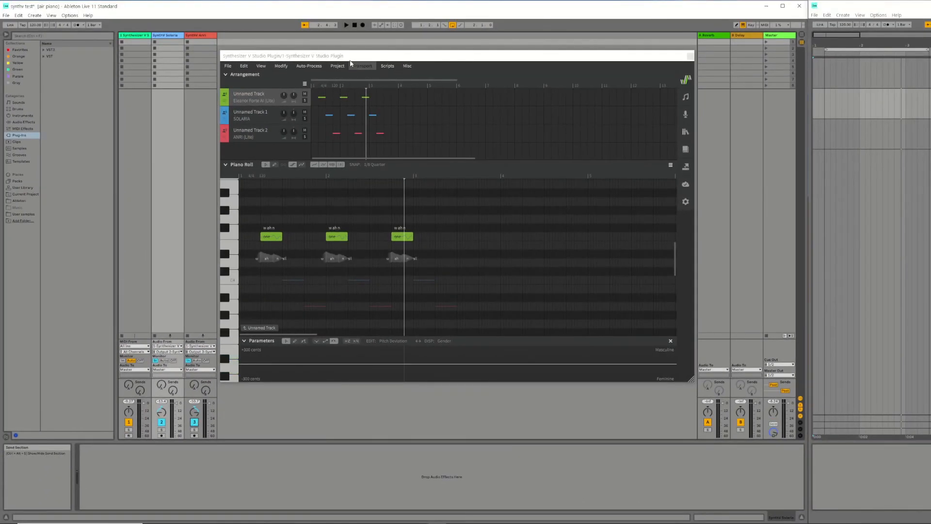
click(346, 24)
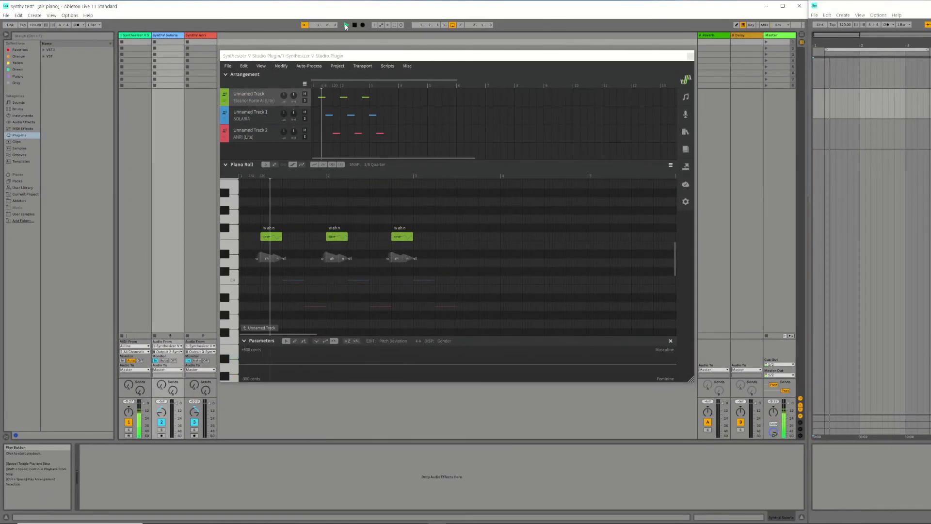
click(345, 25)
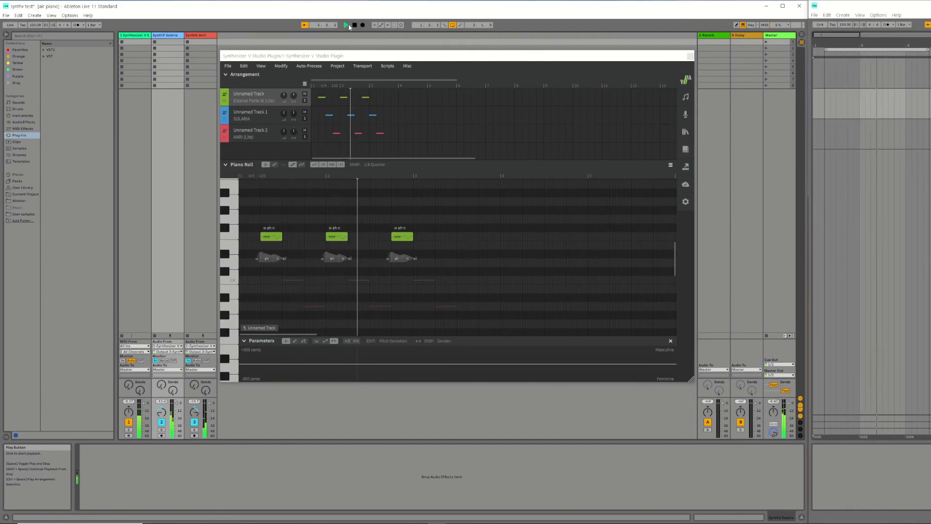
click(347, 25)
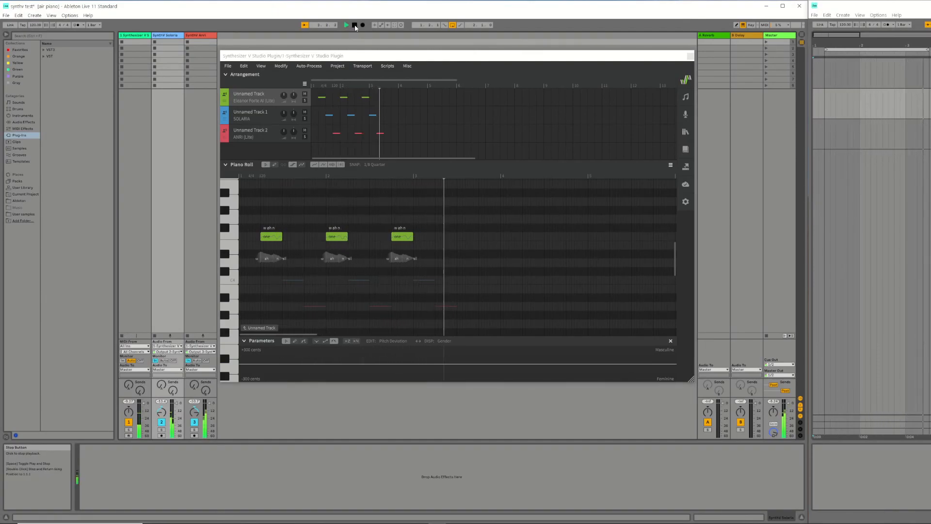